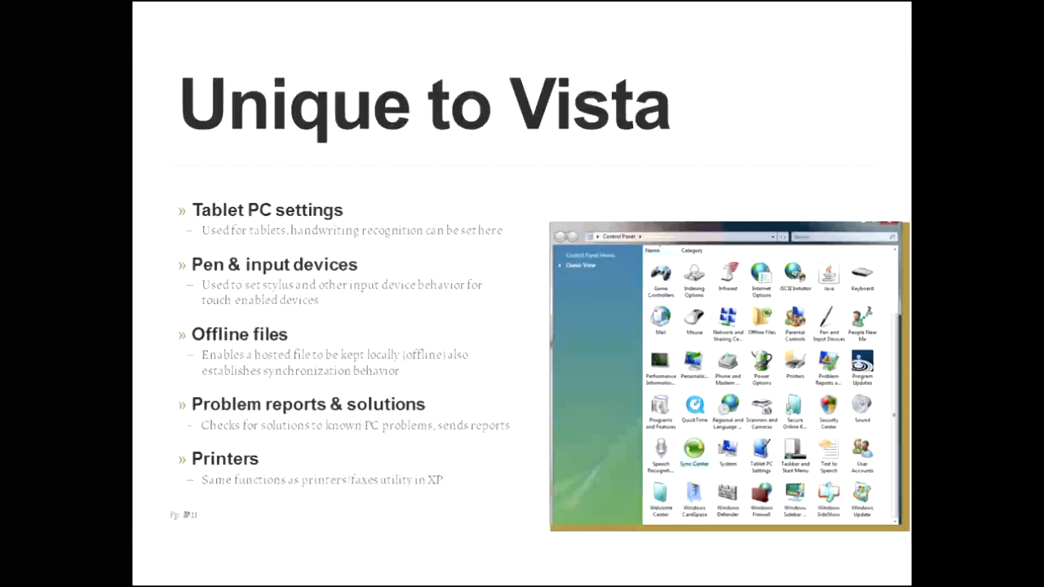
- Advance to the 'Unique to 7' slide (HomeGroup, Action Center, Troubleshooting), then back to 'Unique to Vista'
{"action": "key", "text": "Right"}
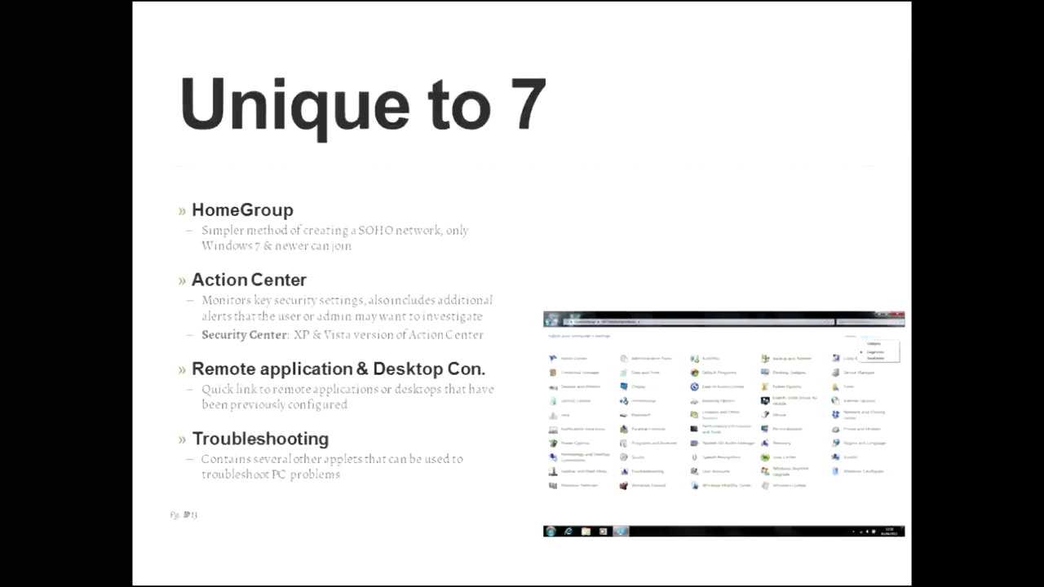
{"action": "key", "text": "right"}
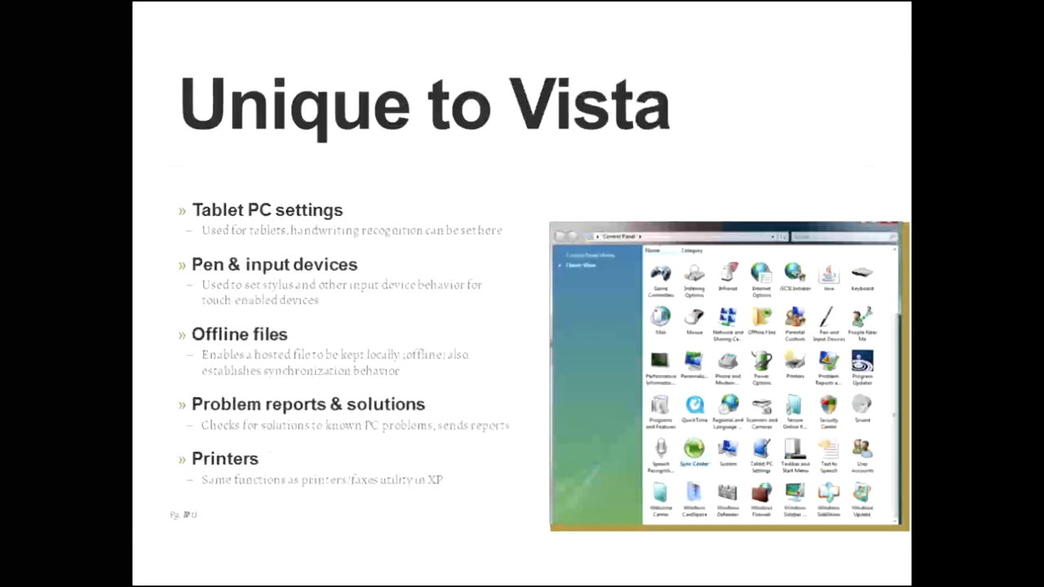